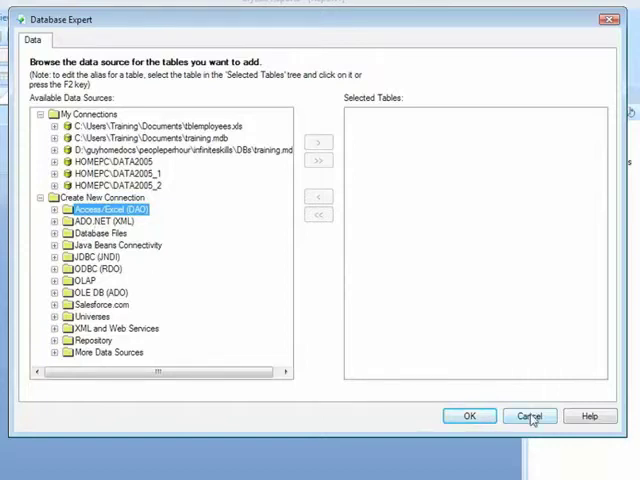
- Reopen Report4's data sources and add an Access/Excel (DAO) connection to Documents\training.mdb
click(530, 416)
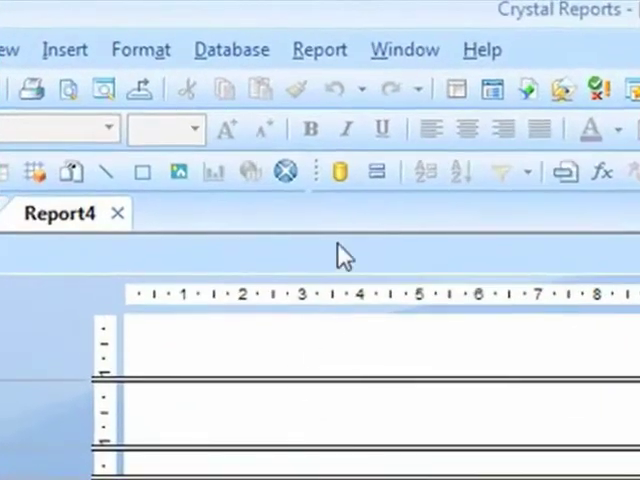
mouse_move(341, 171)
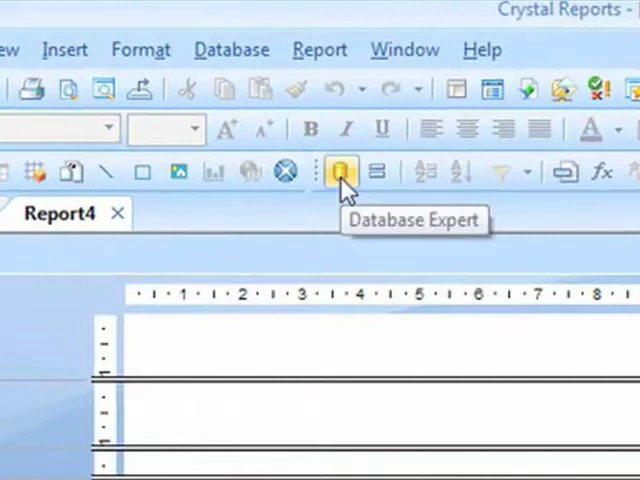
click(342, 171)
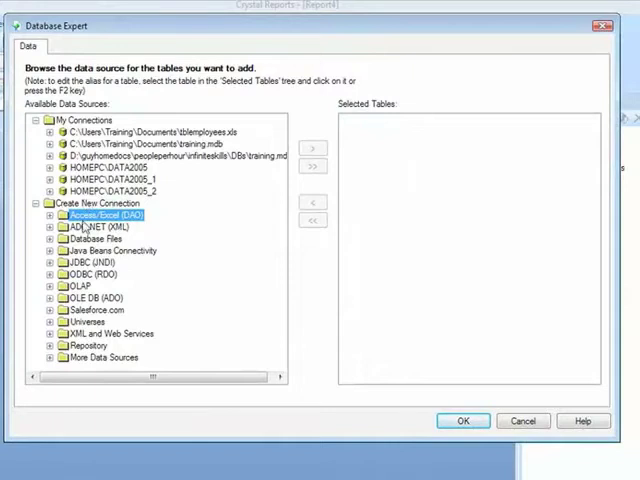
double_click(103, 214)
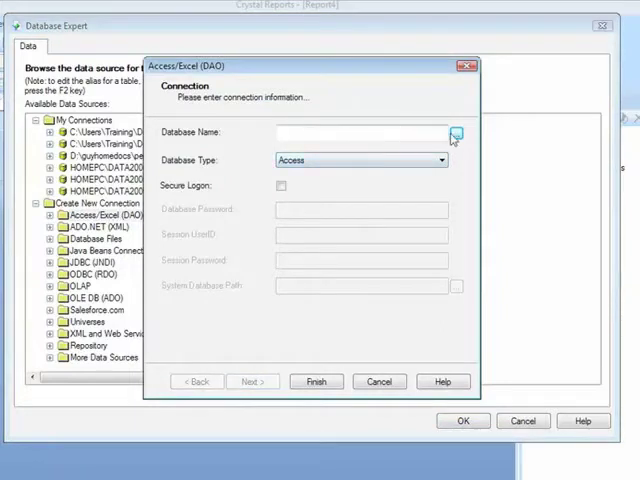
click(454, 131)
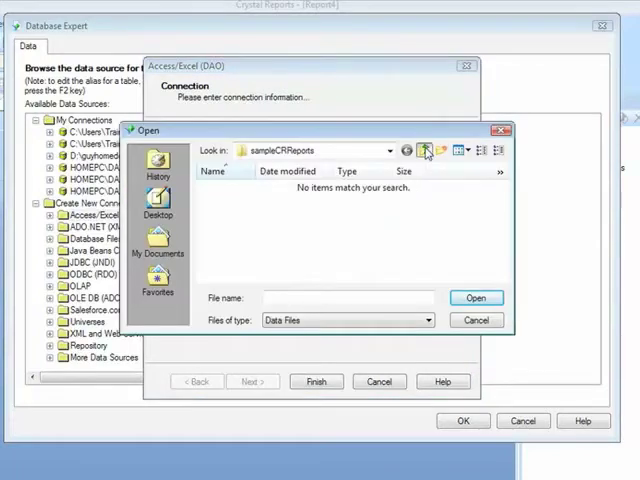
click(157, 244)
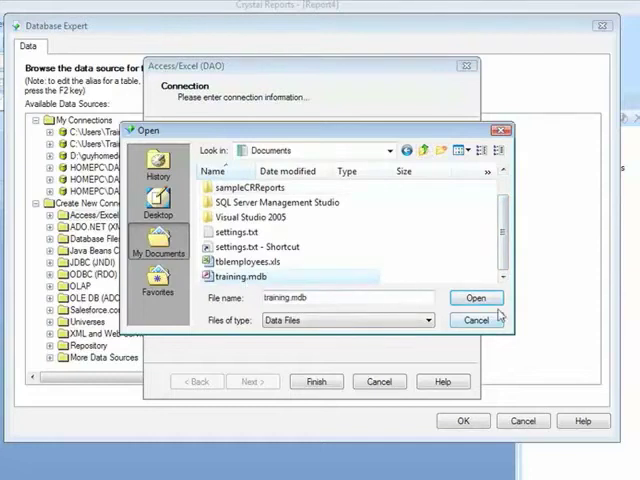
click(477, 297)
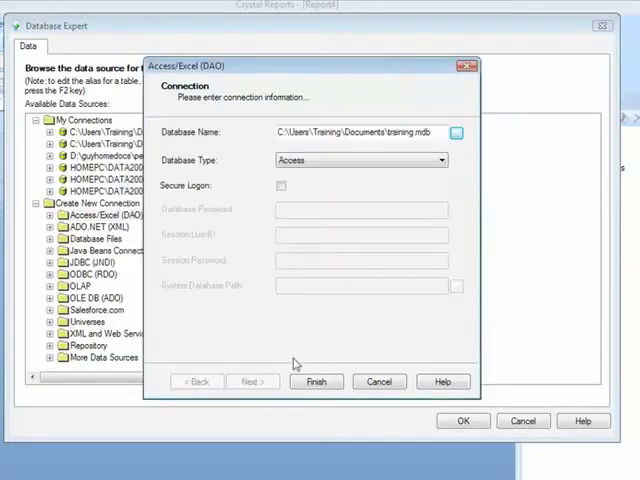
click(316, 381)
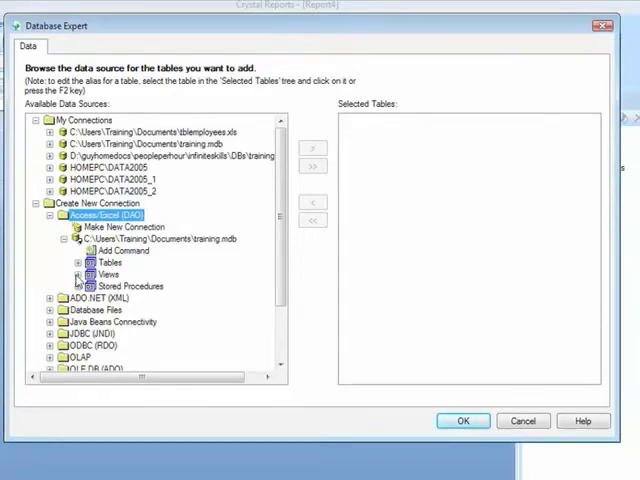
- Add the qryFullEmployeeData view from training.mdb to Report4's tables and confirm
click(79, 274)
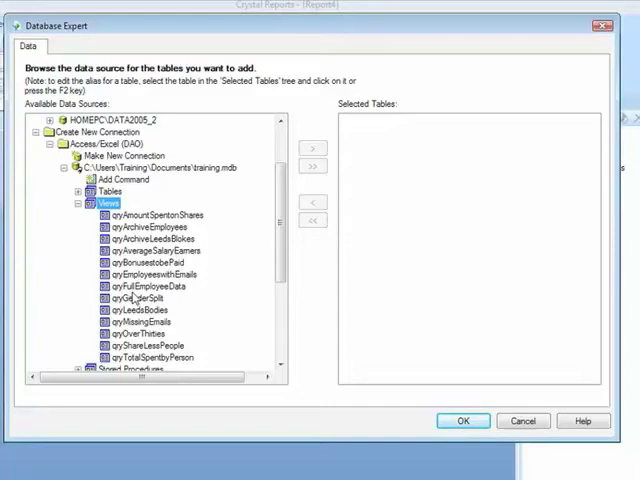
click(147, 286)
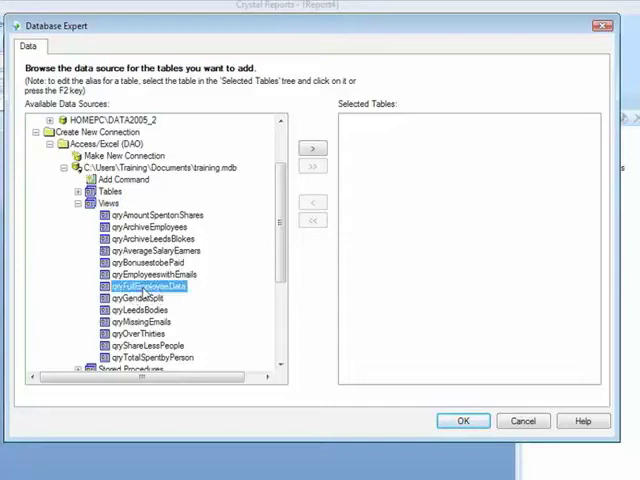
click(313, 149)
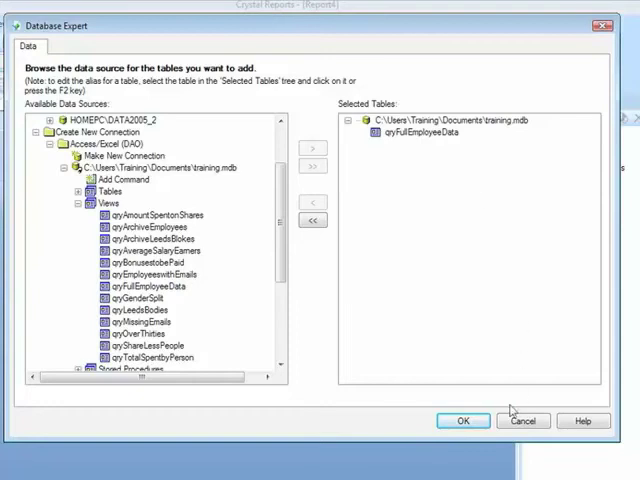
click(463, 420)
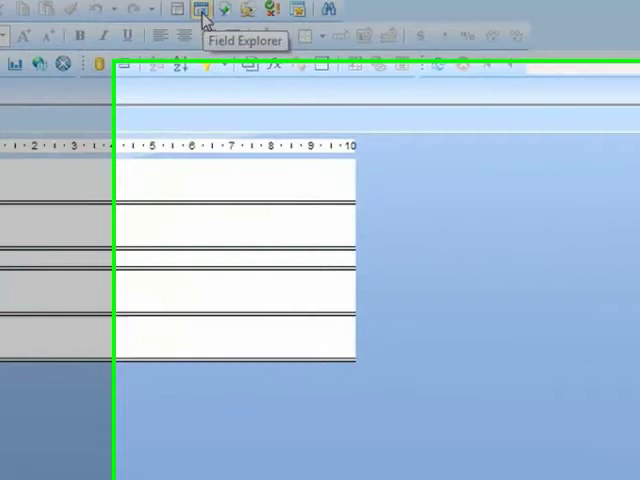
- Show Field Explorer and expand qryFullEmployeeData to list its fields
click(198, 9)
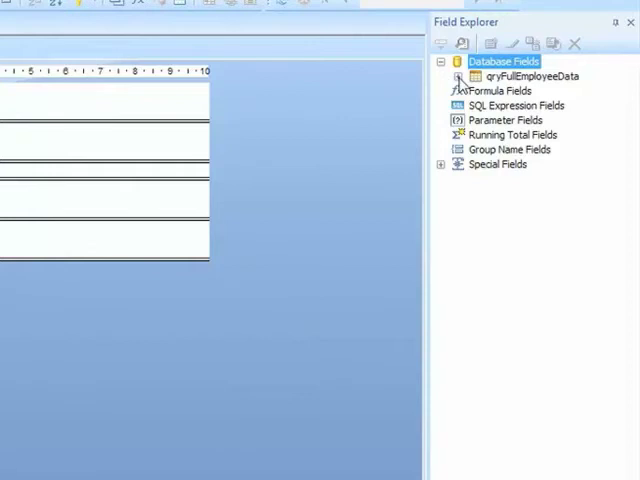
click(458, 76)
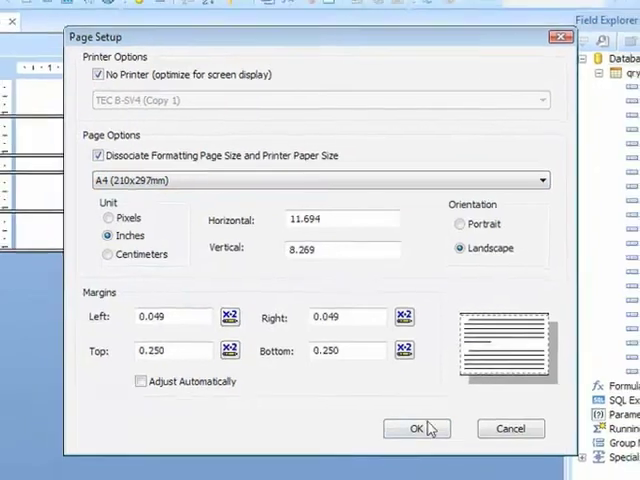
- Accept landscape A4 page setup and select First Name through Salary for the details section
click(416, 428)
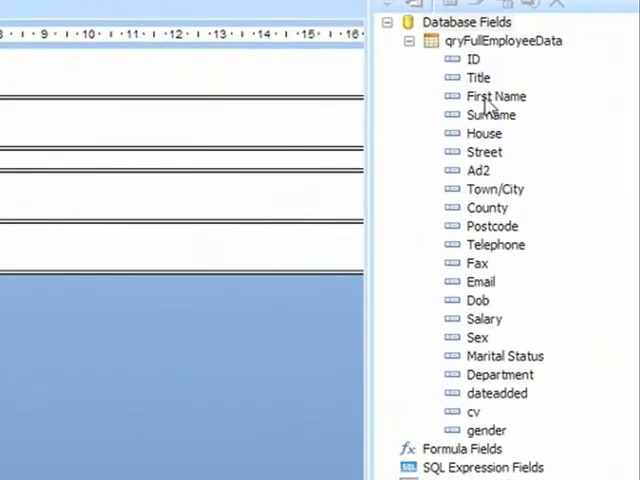
click(490, 114)
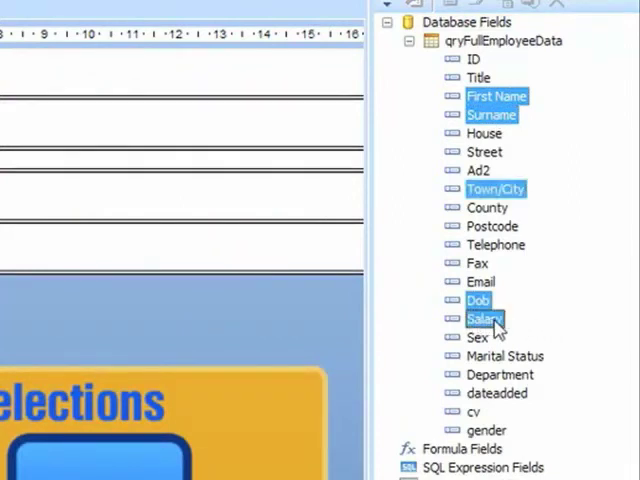
click(487, 430)
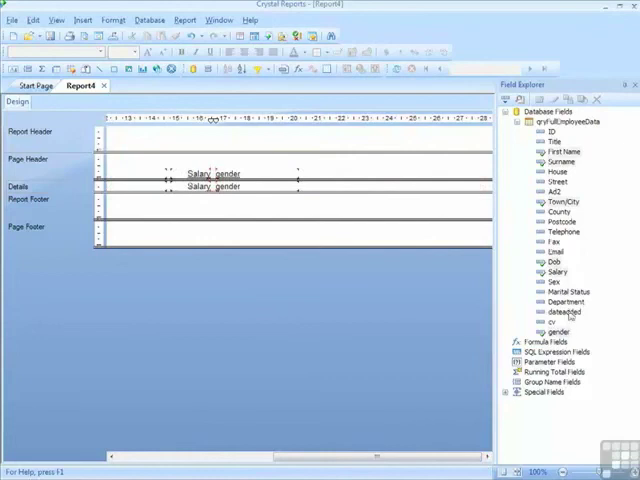
- Drag the Department field into the report, then preview Report4 with employee data
click(567, 302)
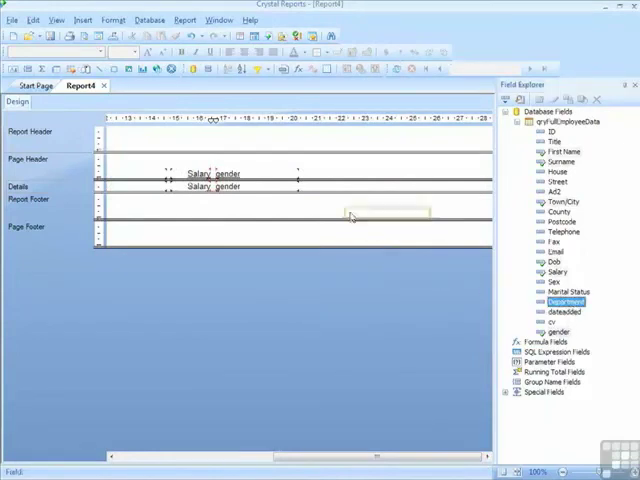
drag(560, 301, 345, 186)
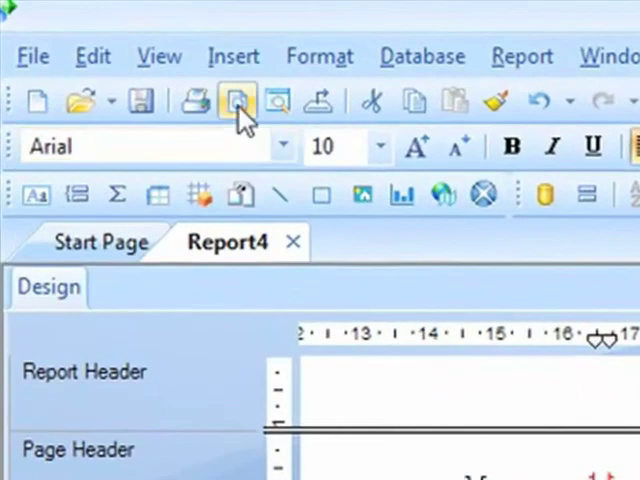
mouse_move(237, 101)
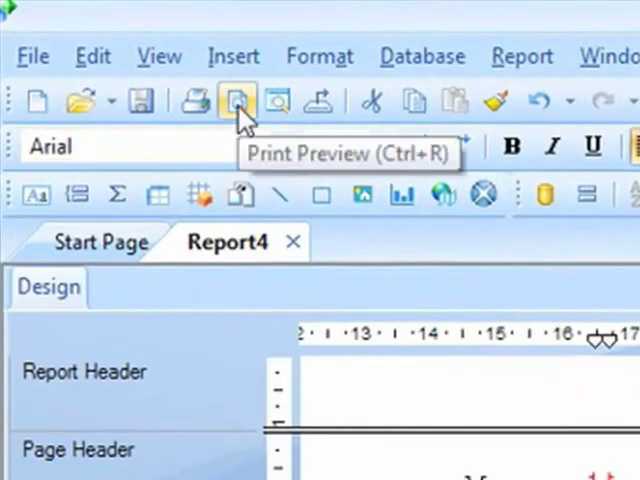
click(237, 100)
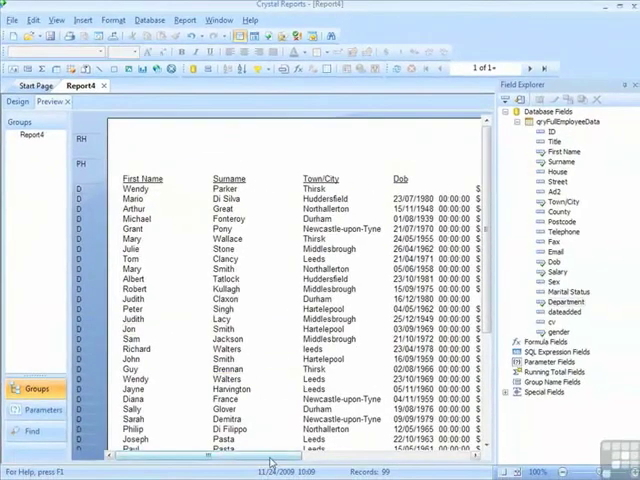